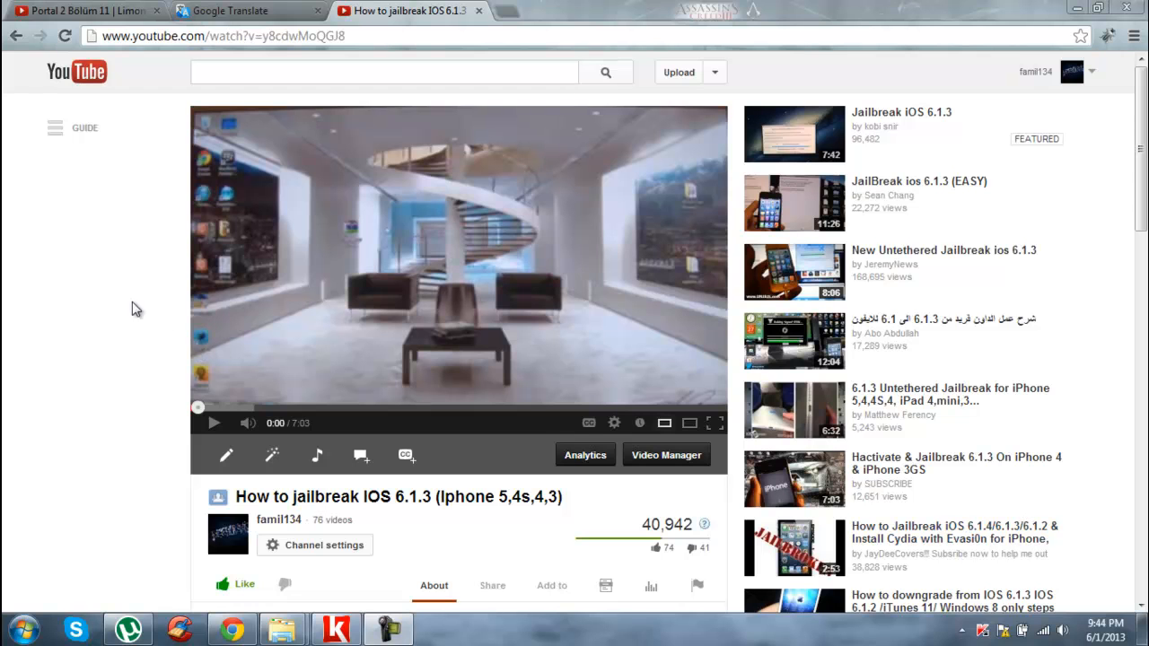
mouse_move(138, 328)
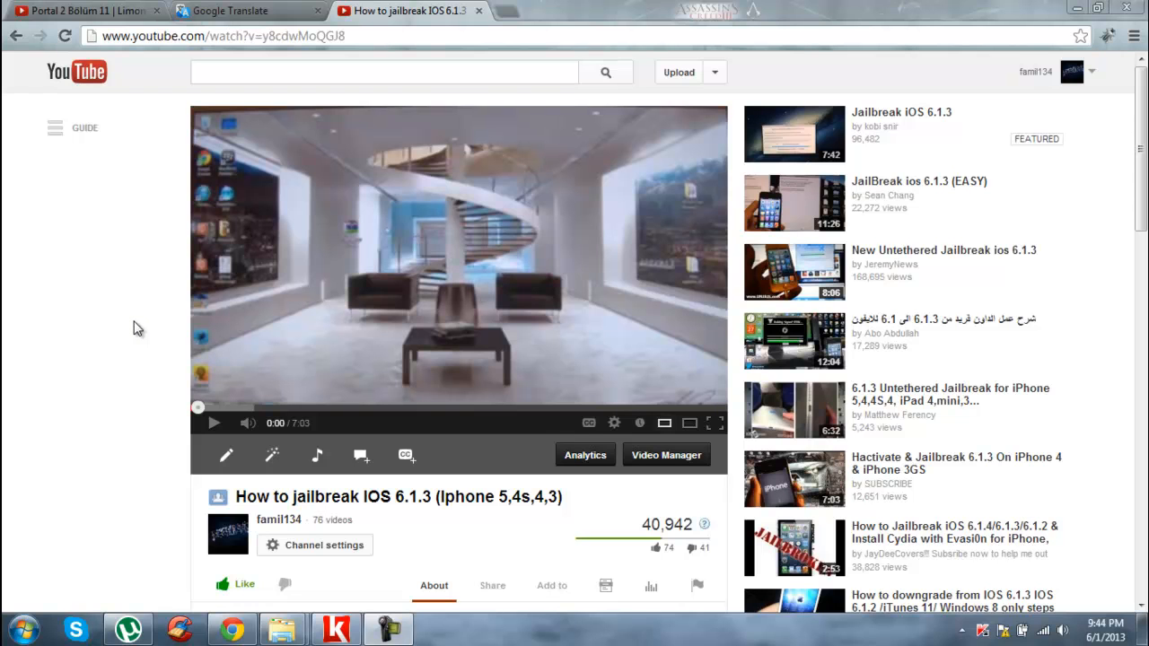
mouse_move(85, 10)
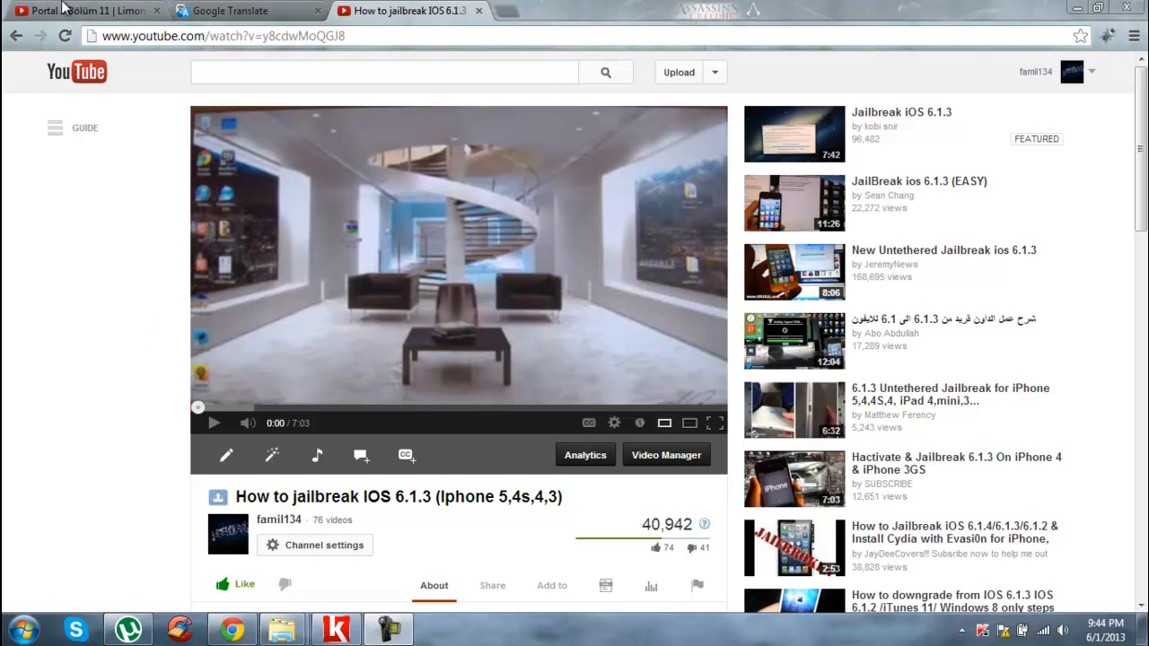
mouse_move(101, 302)
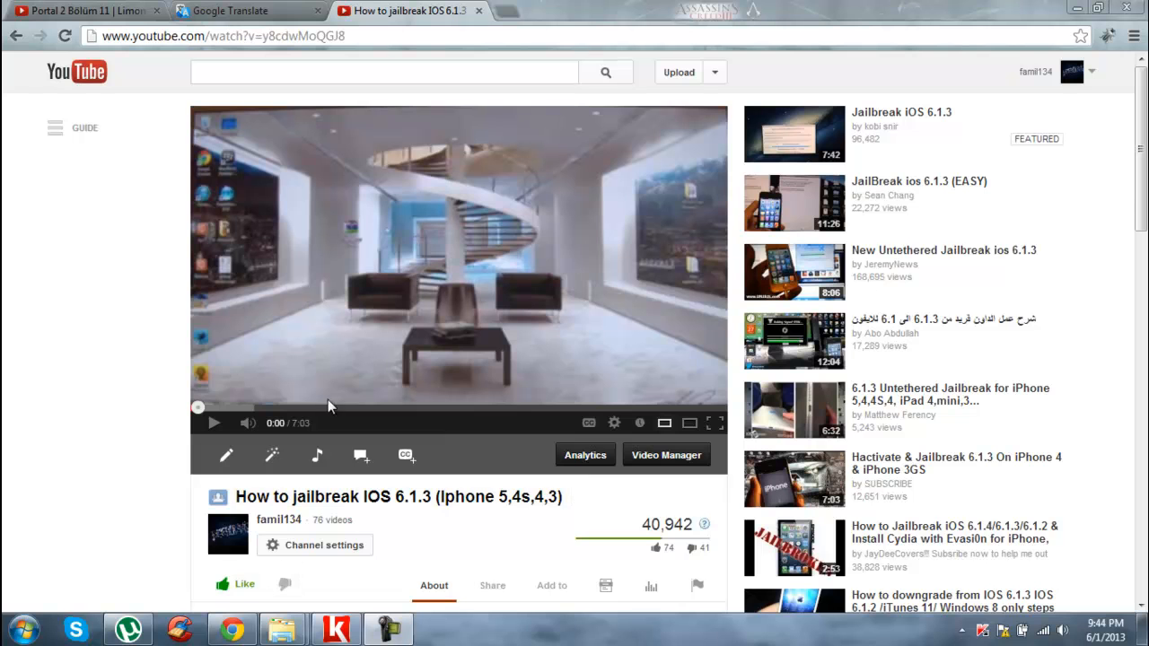
mouse_move(187, 352)
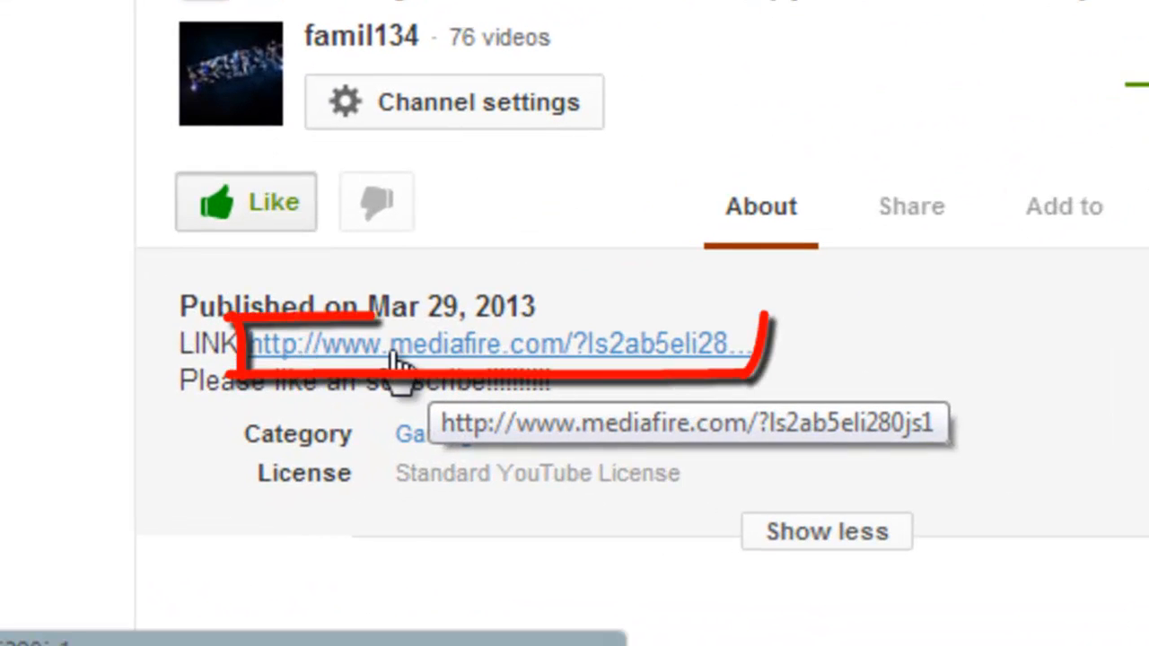
Open the MediaFire download link from the YouTube video description
click(503, 344)
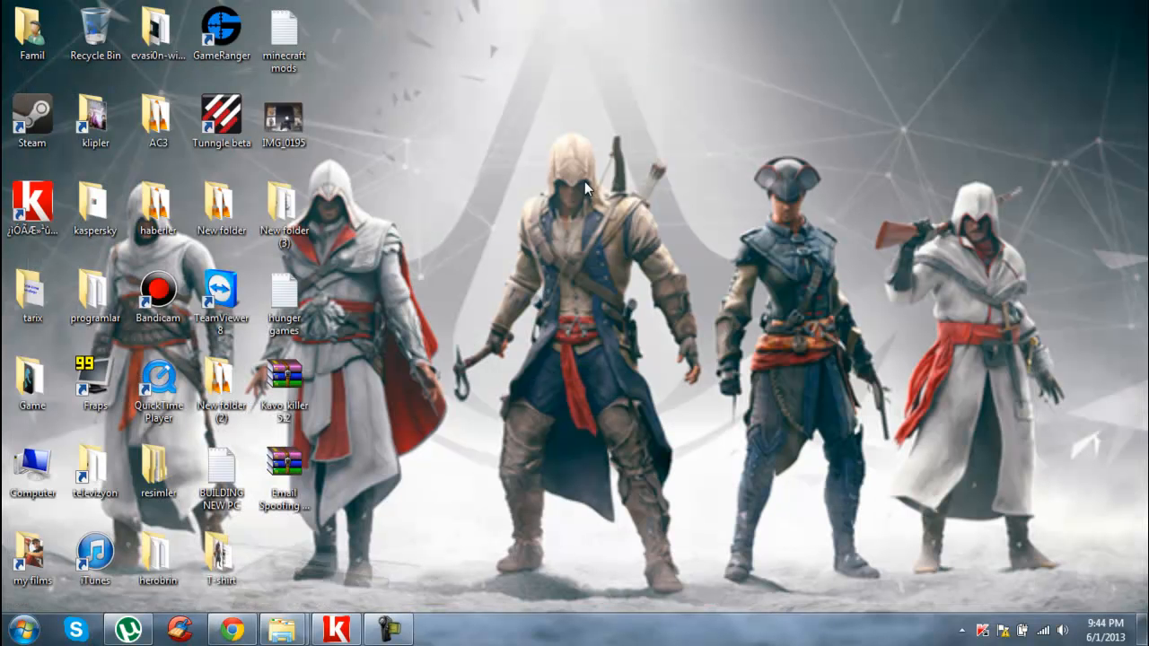
mouse_move(283, 629)
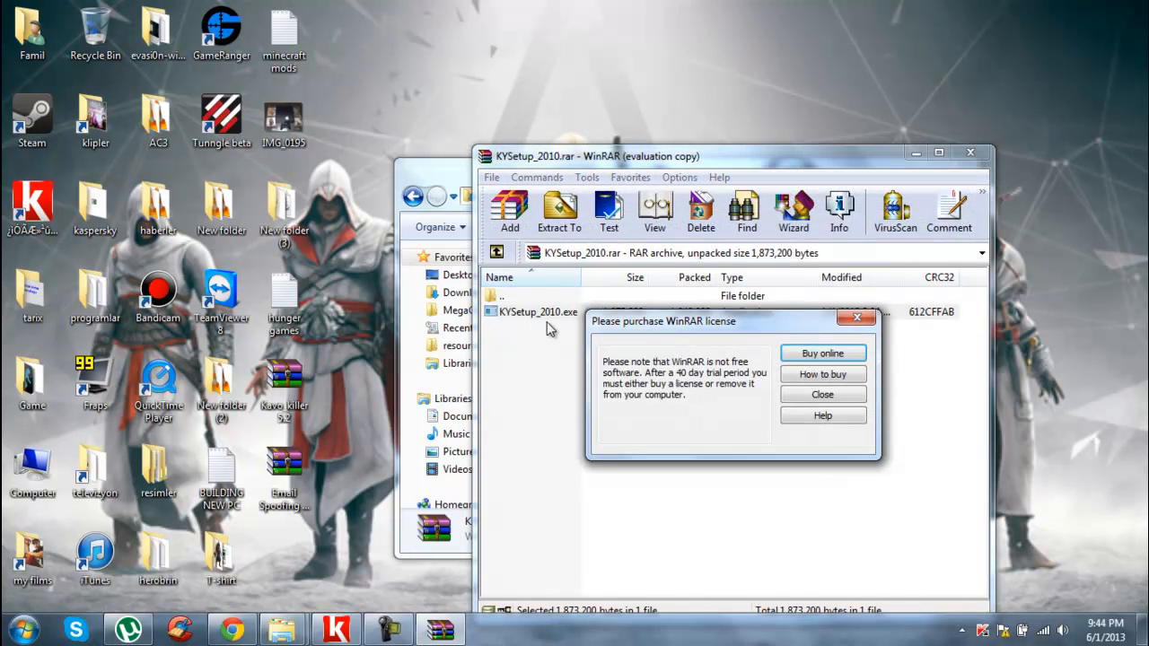
Dismiss the WinRAR 'Please purchase WinRAR license' notice for KYSetup_2010.rar
click(822, 395)
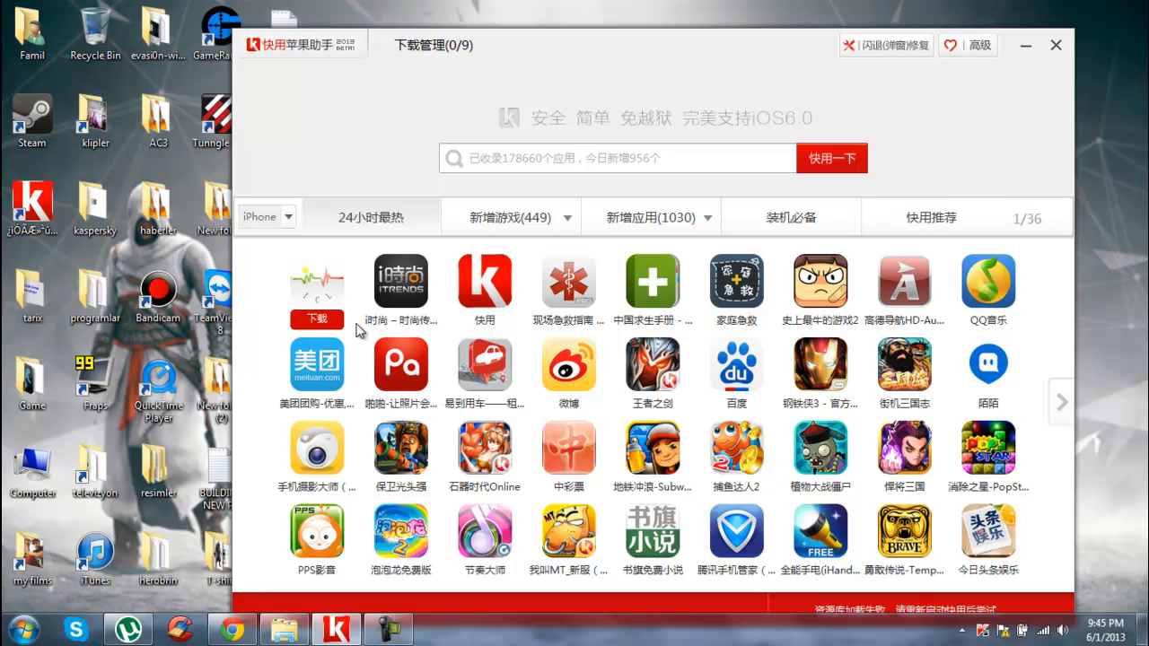
mouse_move(333, 330)
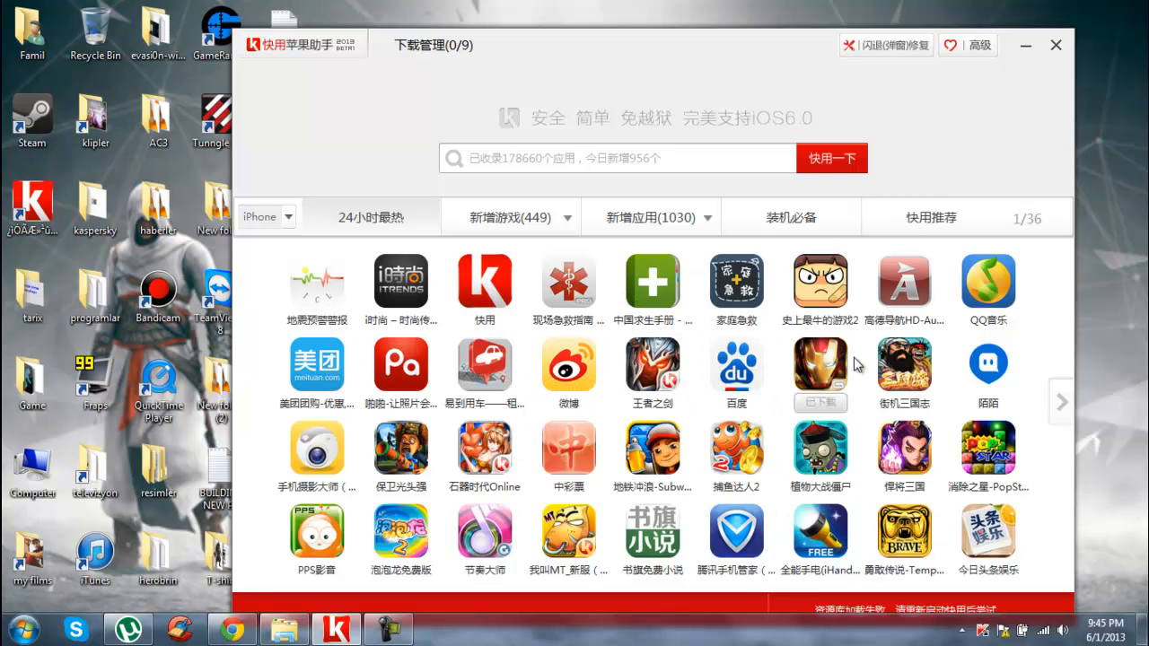
Activate KuaiYong's search box above the iPhone app catalog
click(629, 158)
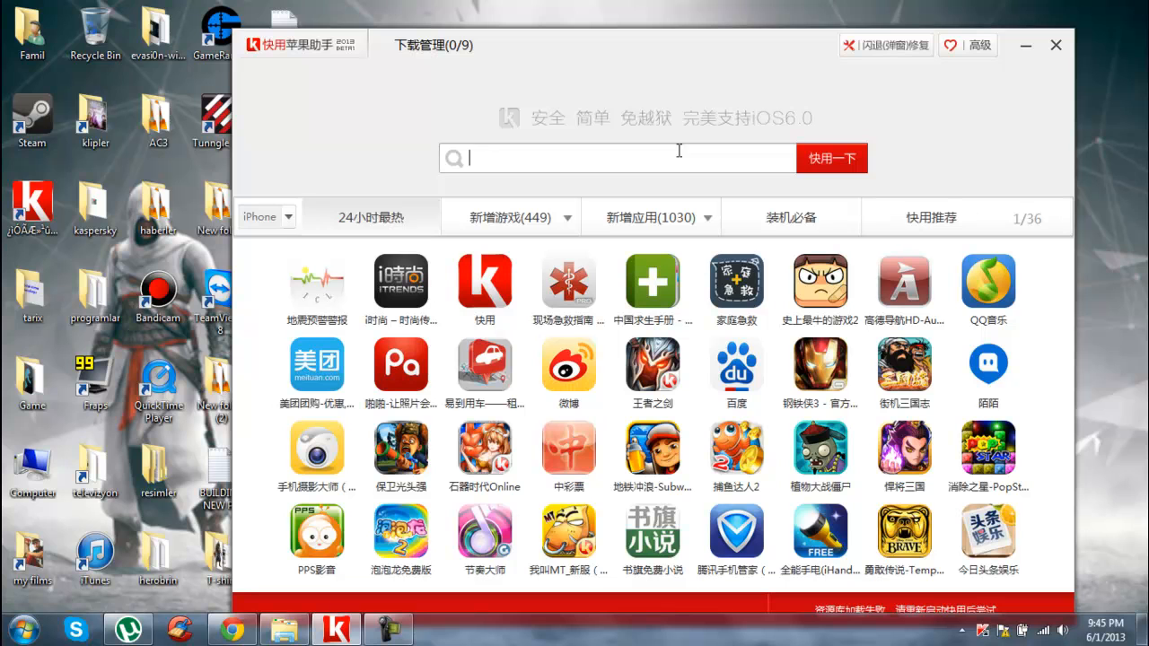
Search 'temple run' and queue the first Temple Run result for download
text(temple run)
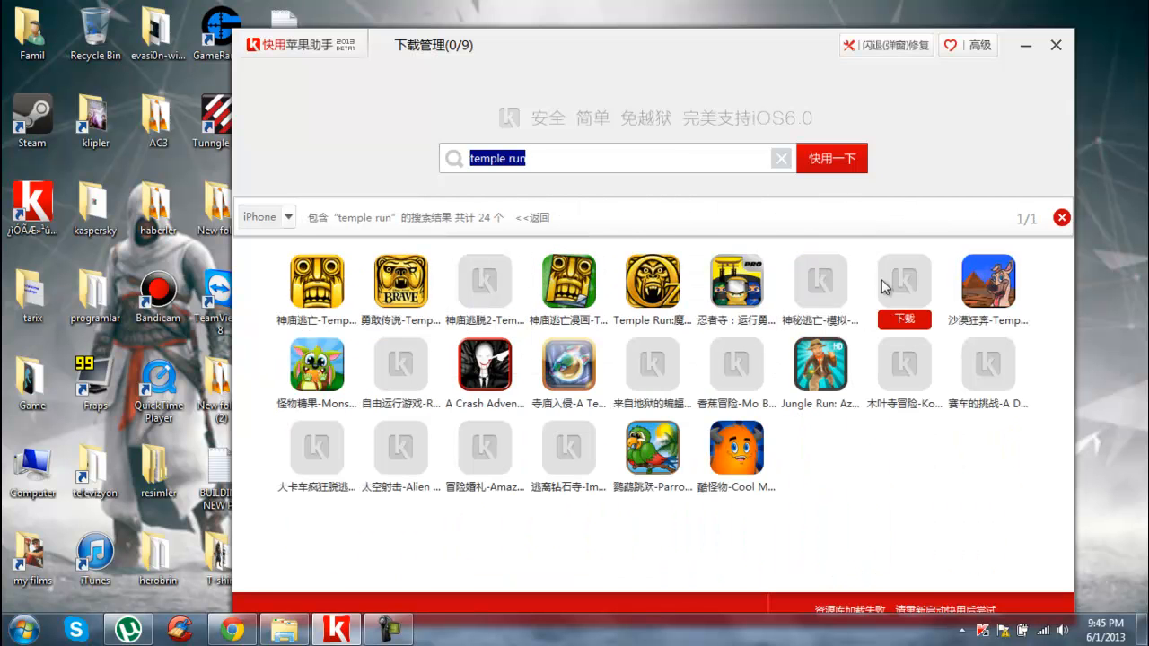
mouse_move(316, 282)
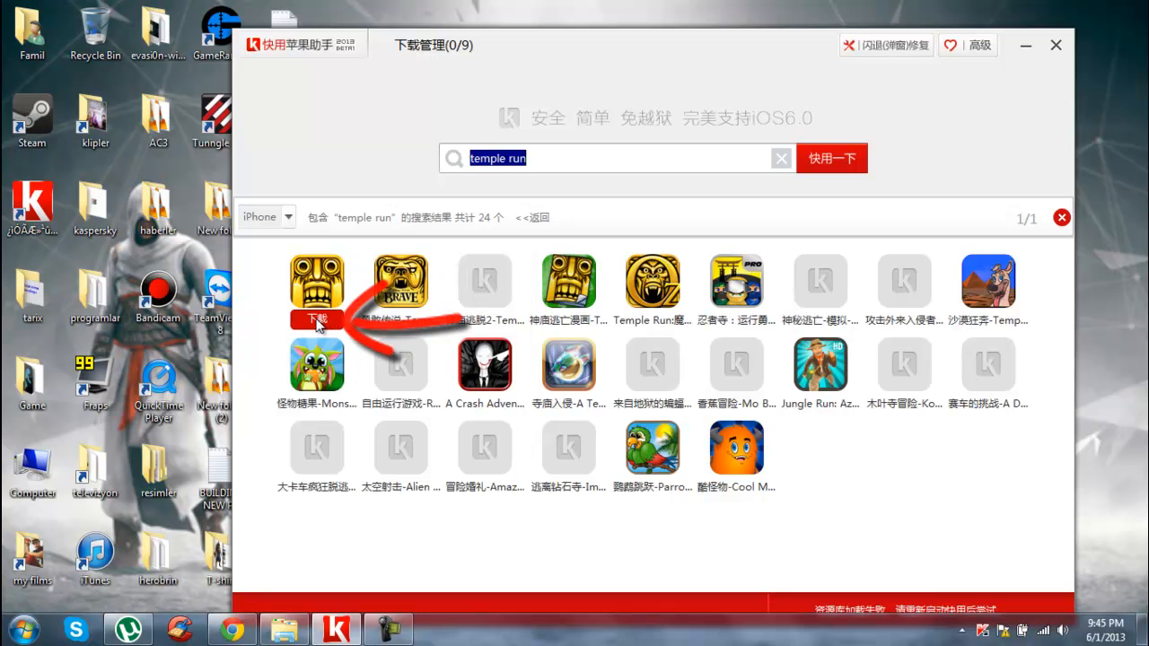
click(316, 320)
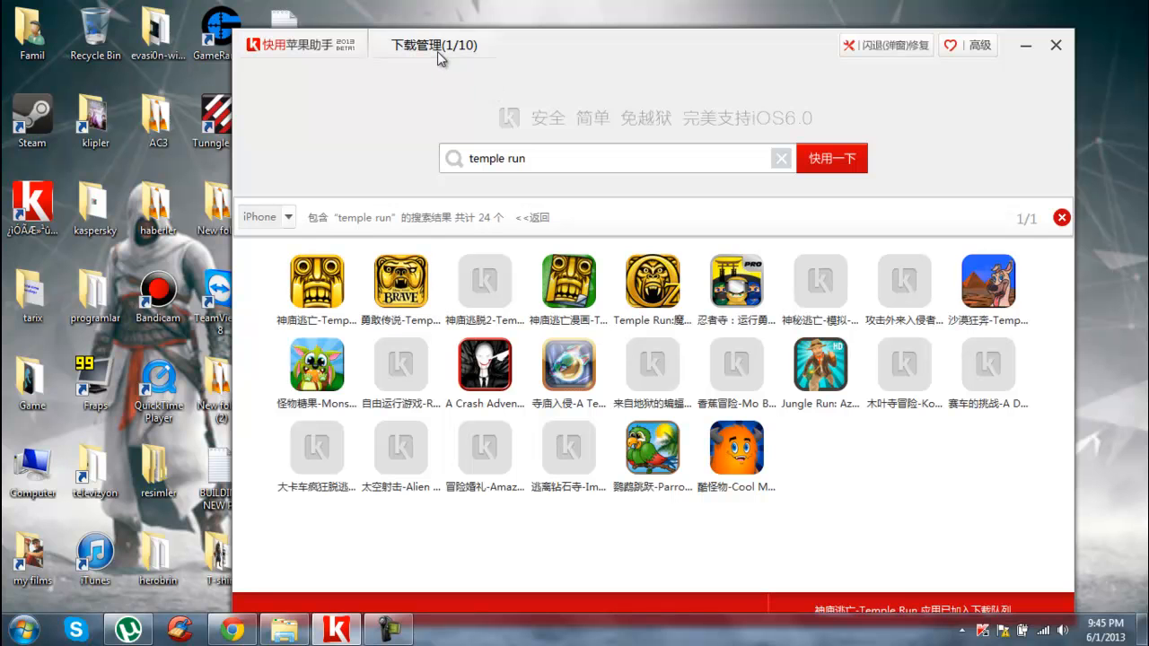
mouse_move(431, 13)
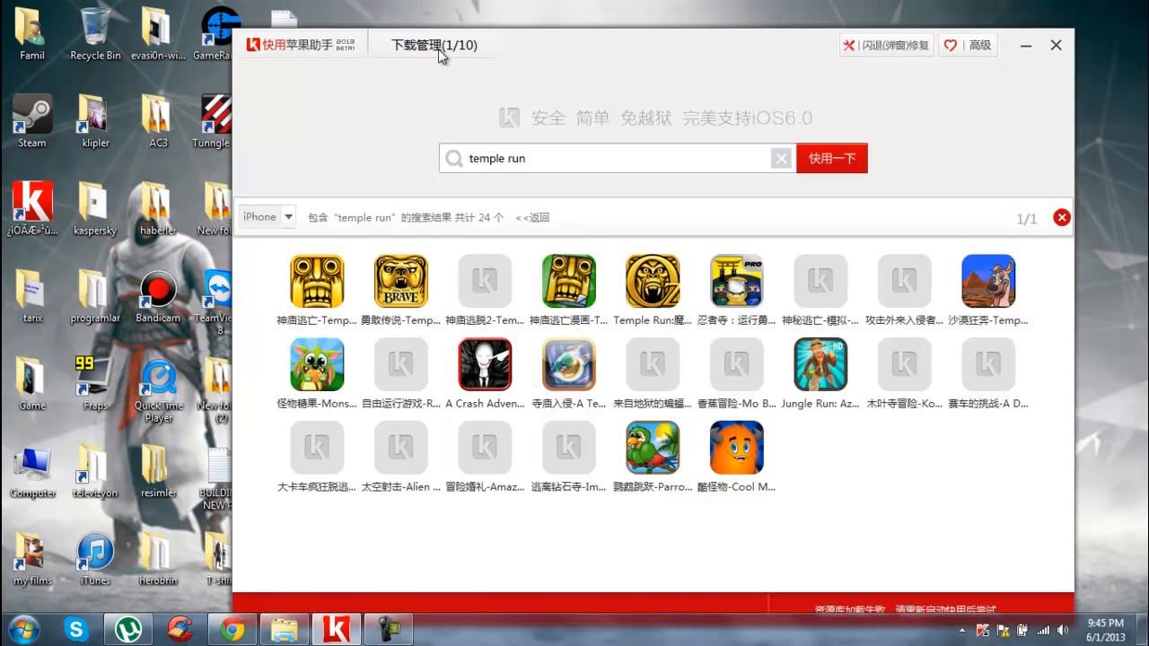
click(433, 45)
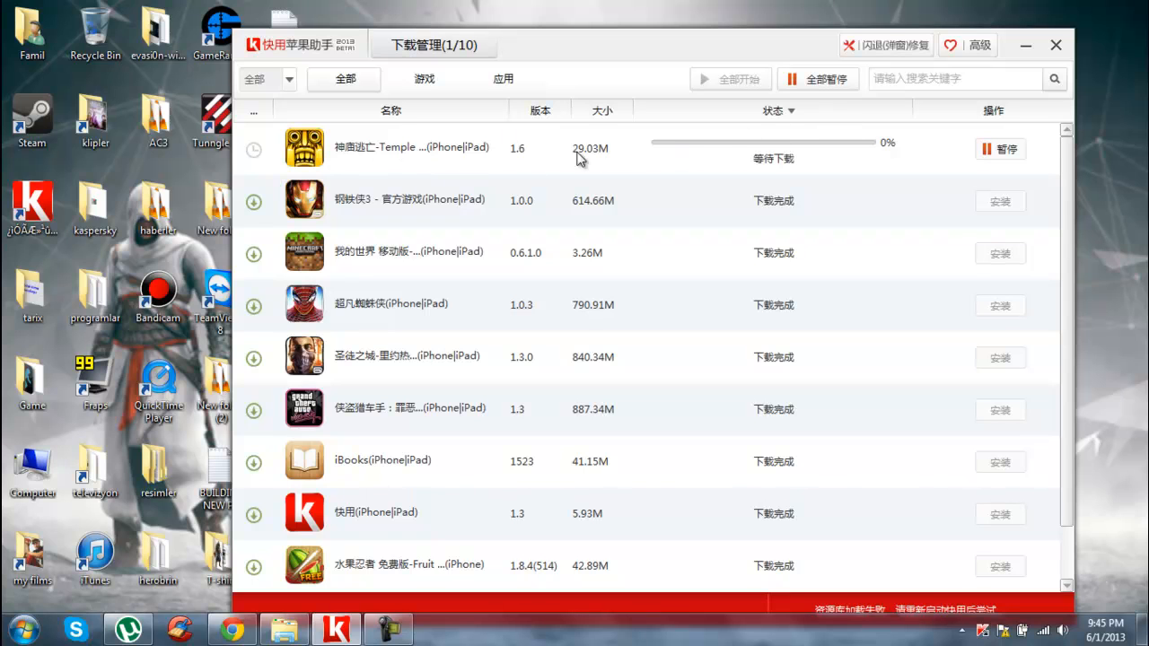
Pause the Temple Run download at 0% in the download manager
click(1000, 148)
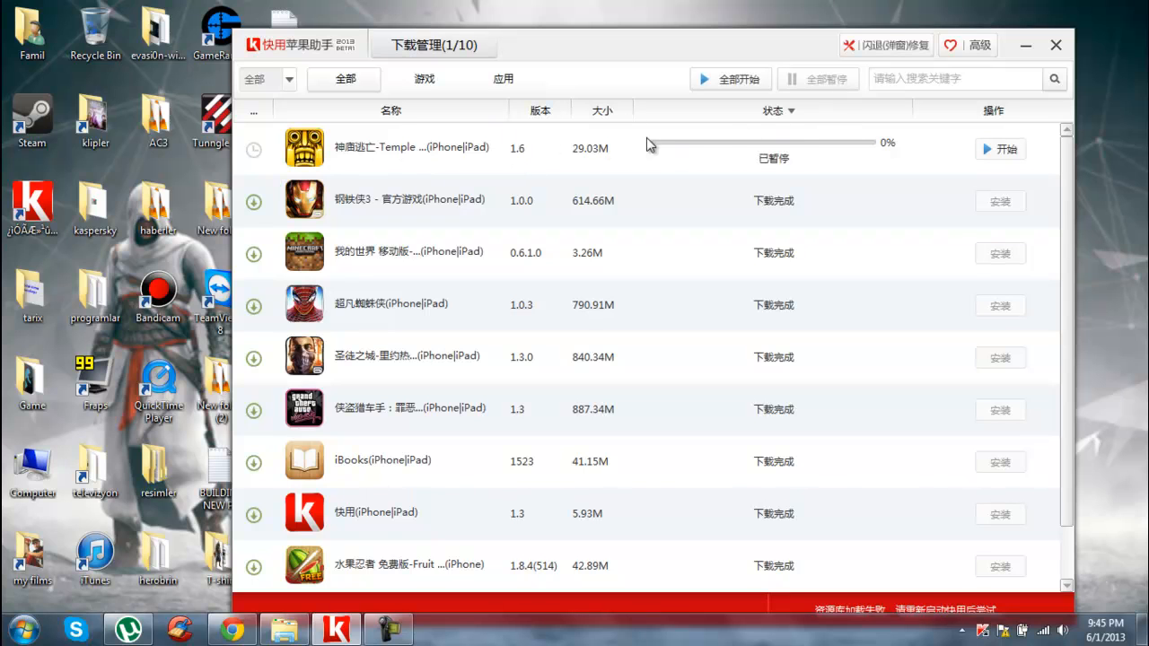
mouse_move(523, 164)
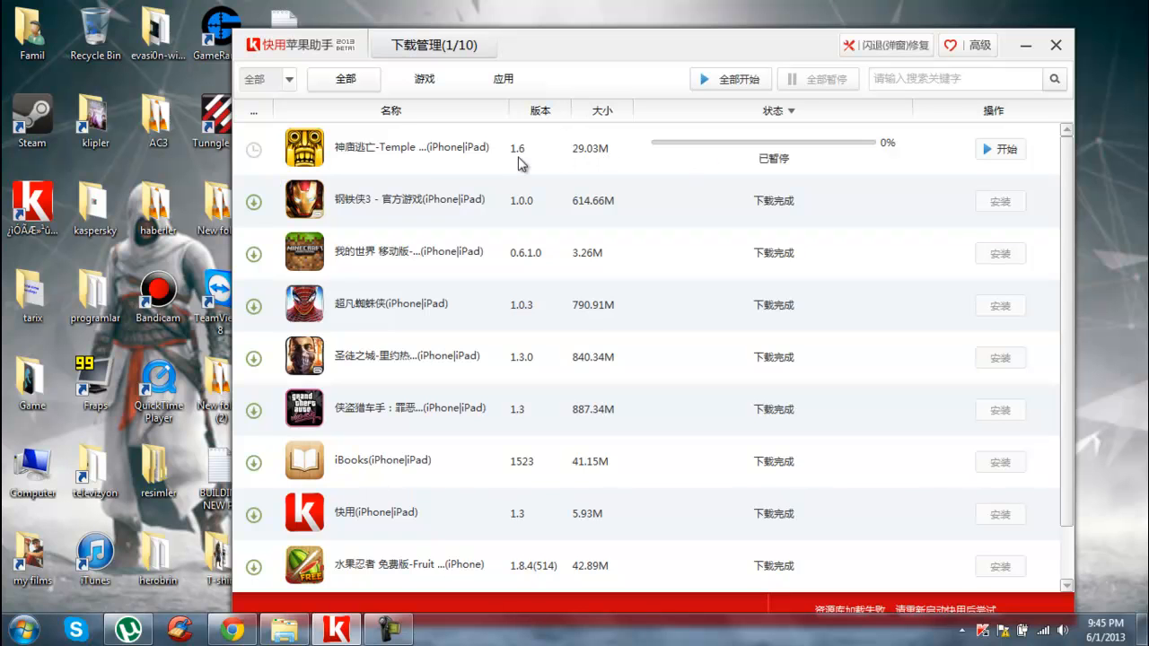
mouse_move(595, 162)
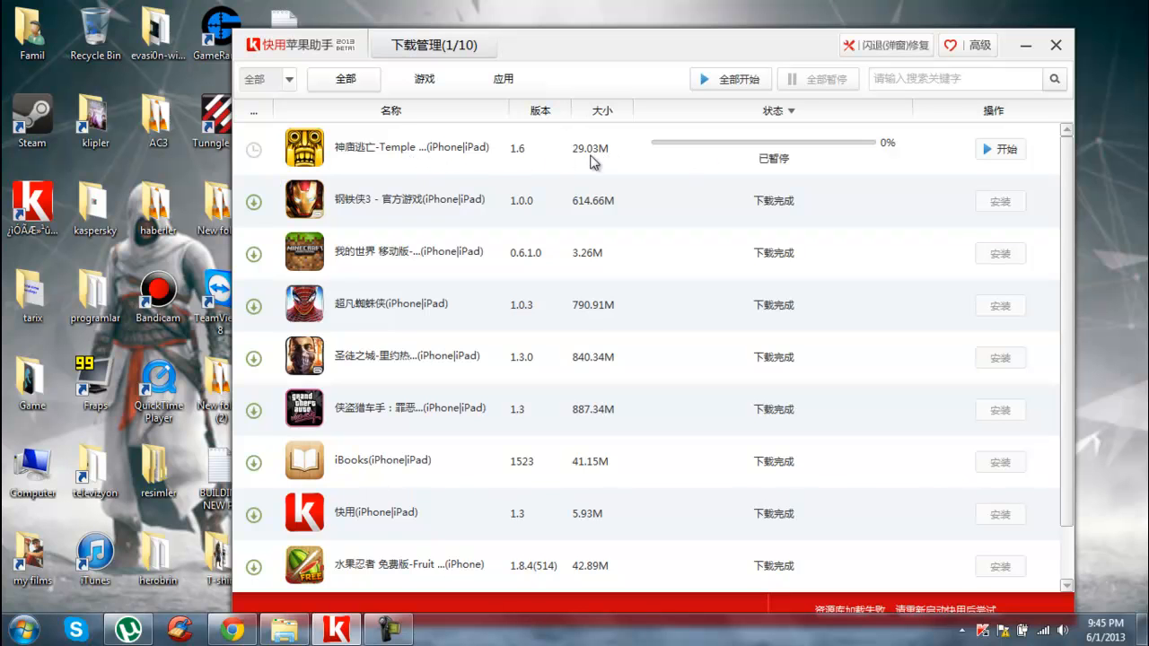
mouse_move(591, 164)
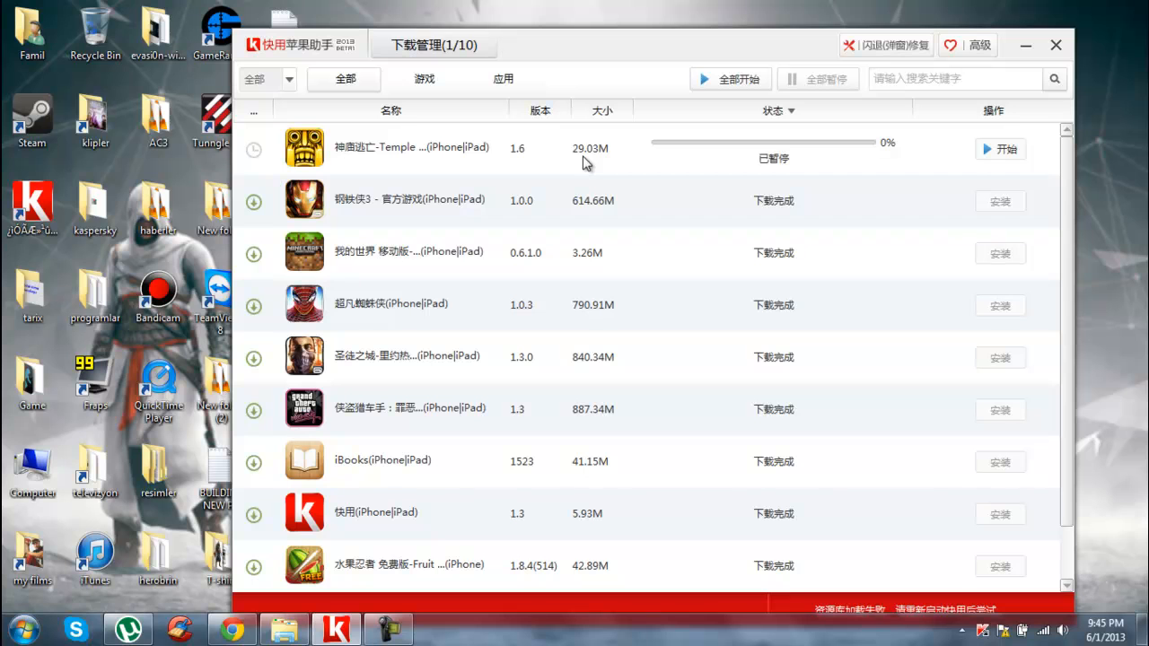
mouse_move(399, 61)
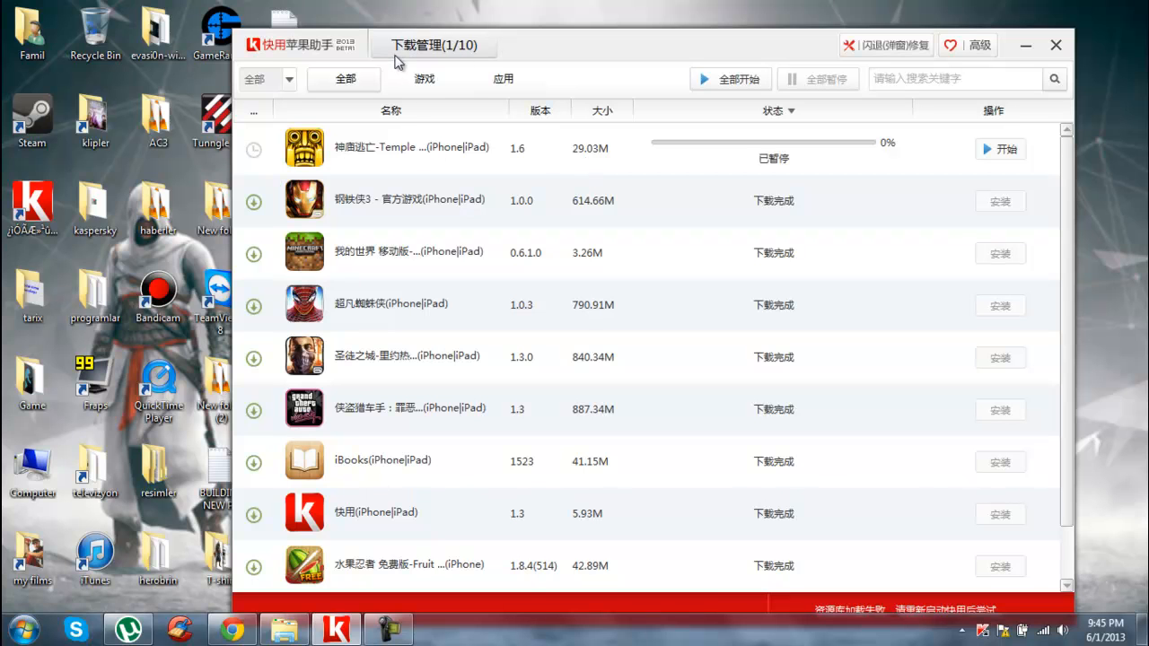